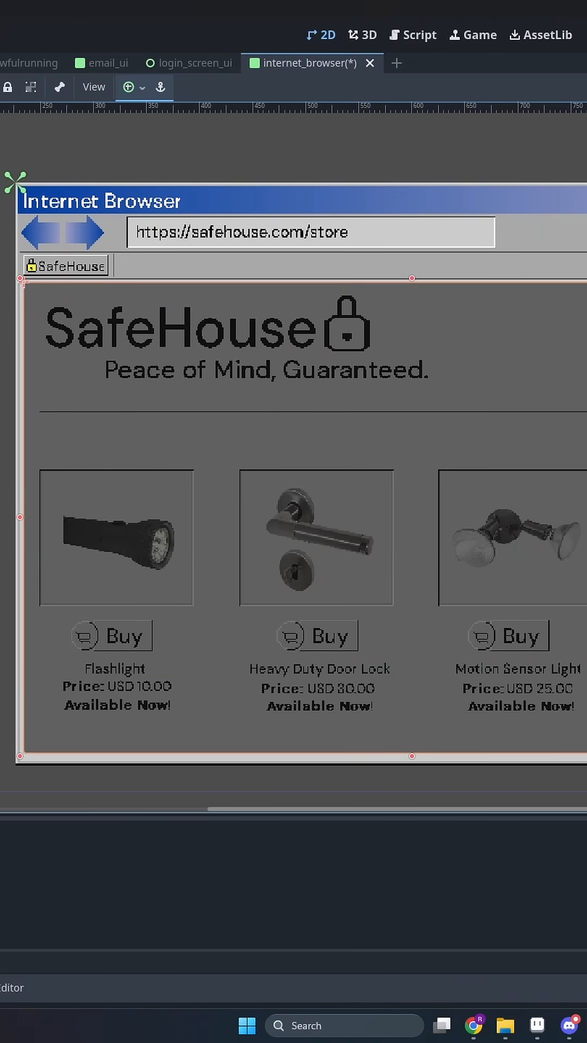
Add a Timer node under InternetBrowser named LoadingTimer, beside LoadingPanel
{"action": "left_click", "coordinate": [557, 405]}
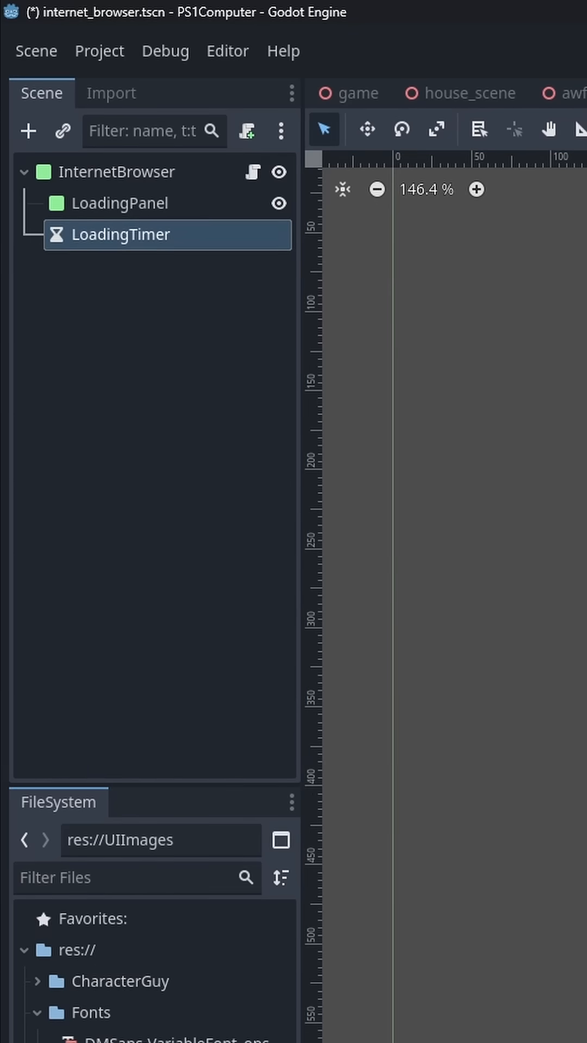
Give LoadingTimer a 0.4 second wait time and turn Autostart on
{"action": "left_click", "coordinate": [497, 304]}
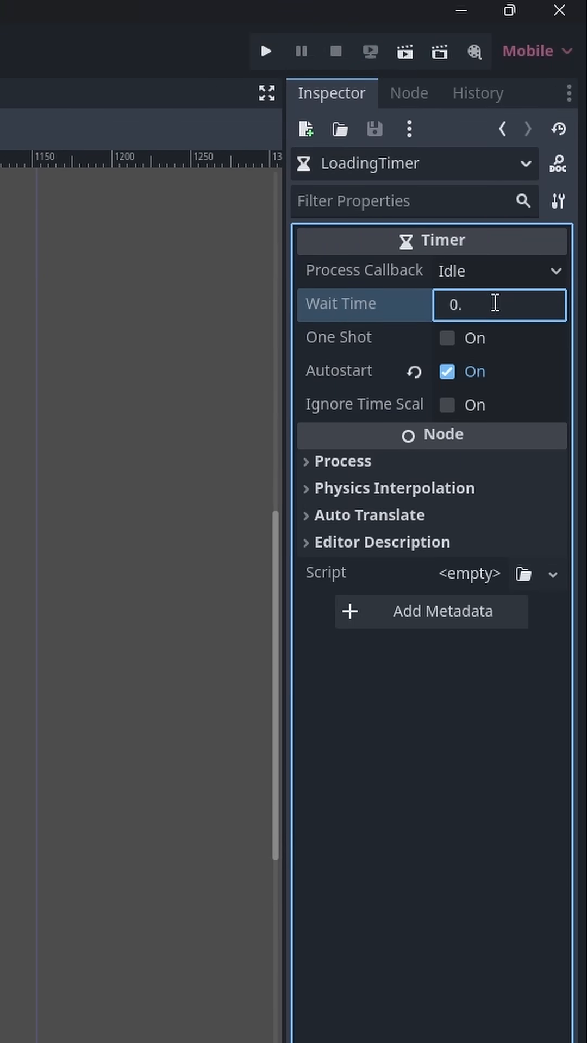
{"action": "type", "text": "4"}
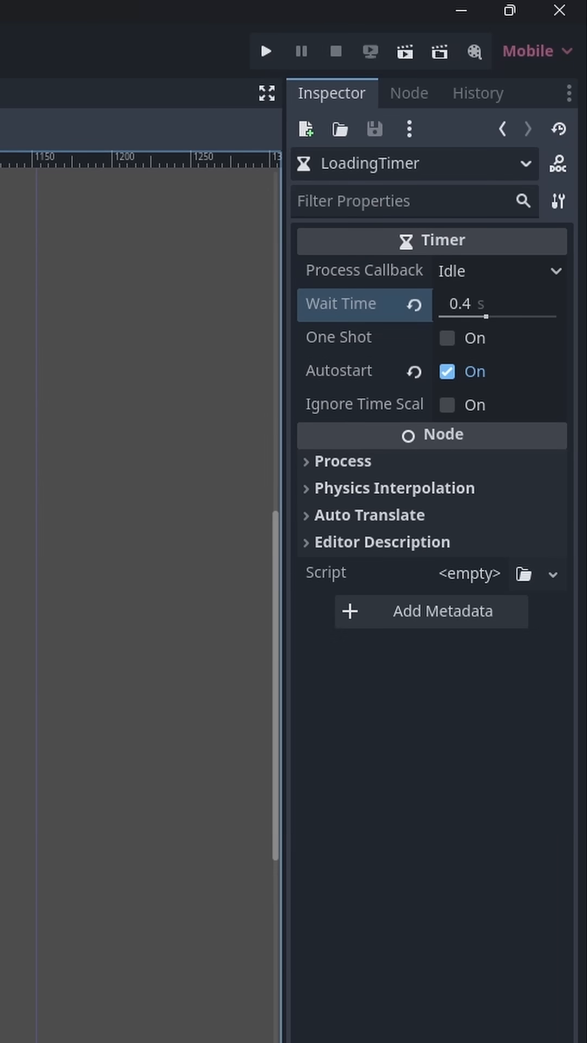
{"action": "left_click", "coordinate": [408, 92]}
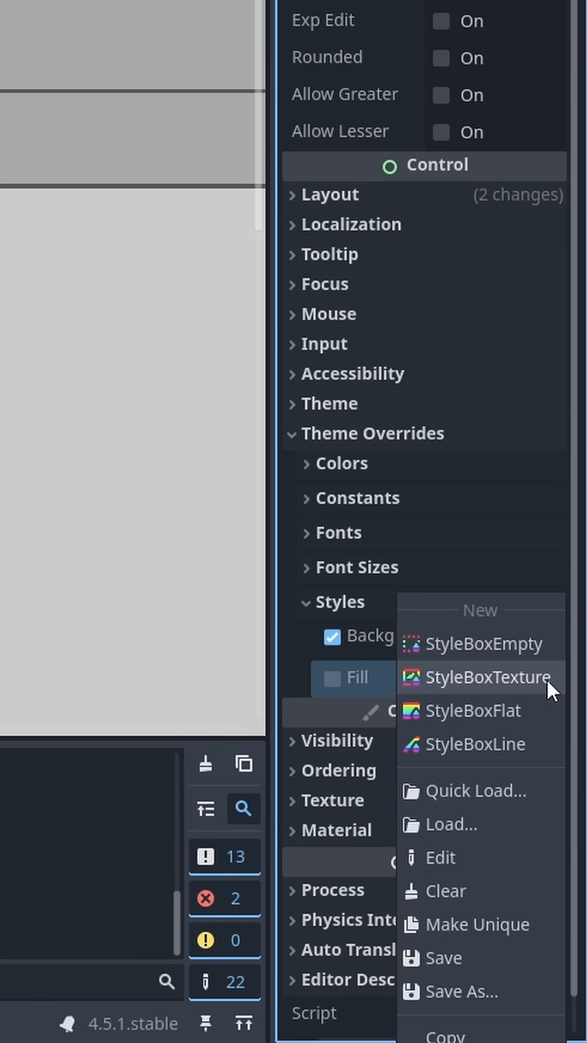
Add a Fill style override to the progress bar and write the panel script shrinking LoadingPanel on timeout
{"action": "left_click", "coordinate": [489, 676]}
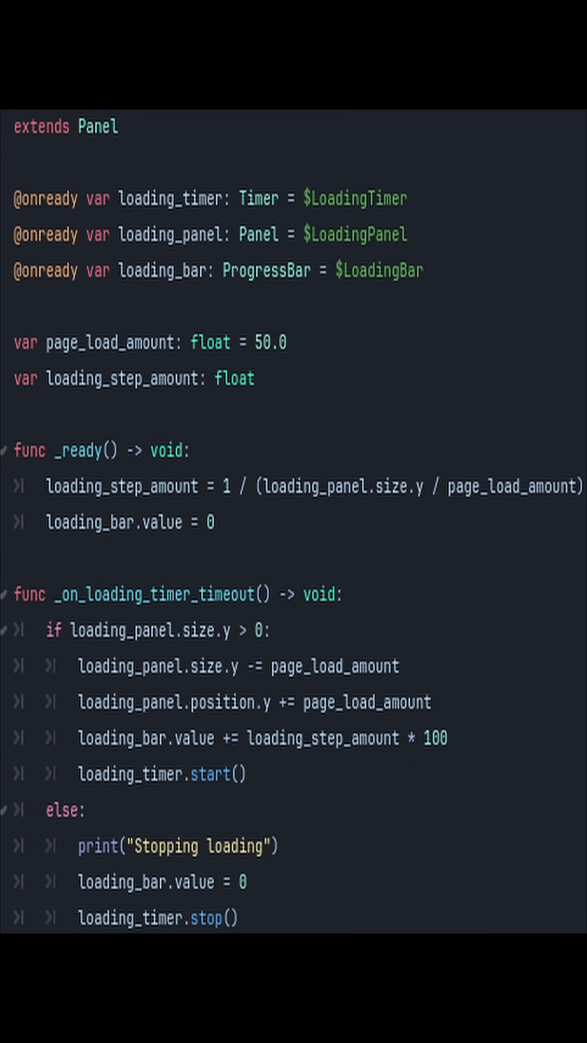
{"action": "left_click_drag", "start_coordinate": [27, 301], "coordinate": [552, 300]}
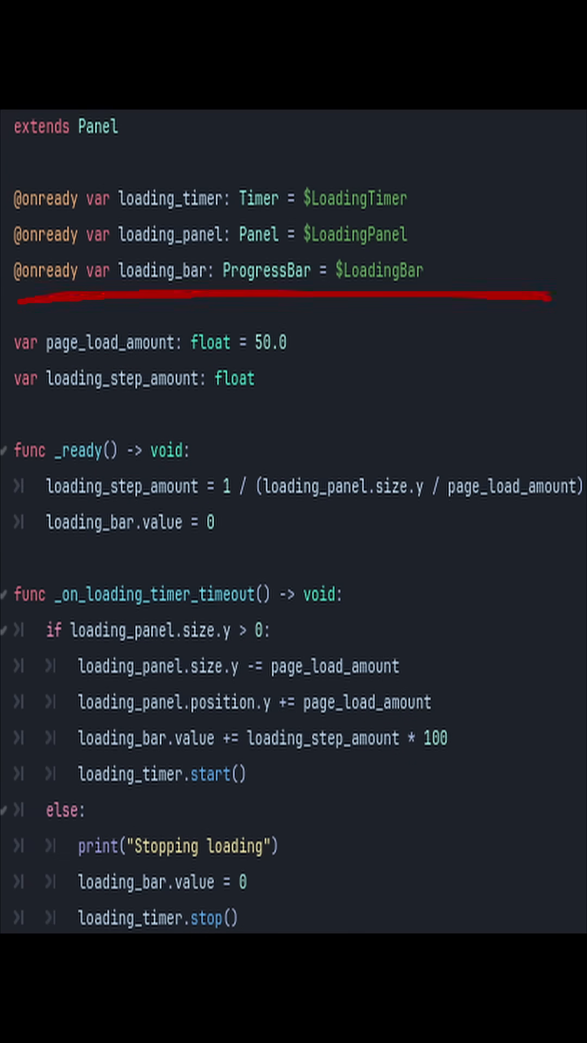